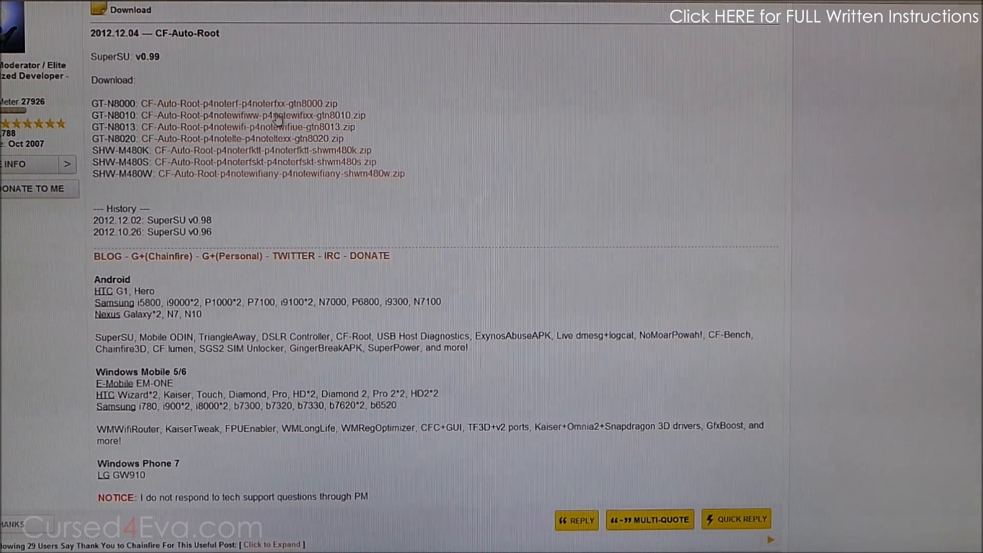
mouse_move(425, 247)
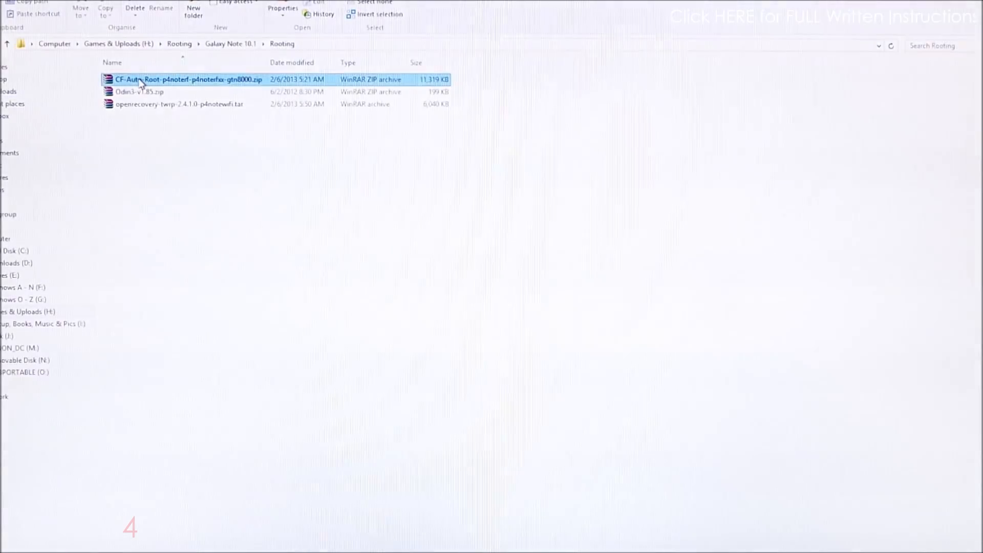
mouse_move(159, 82)
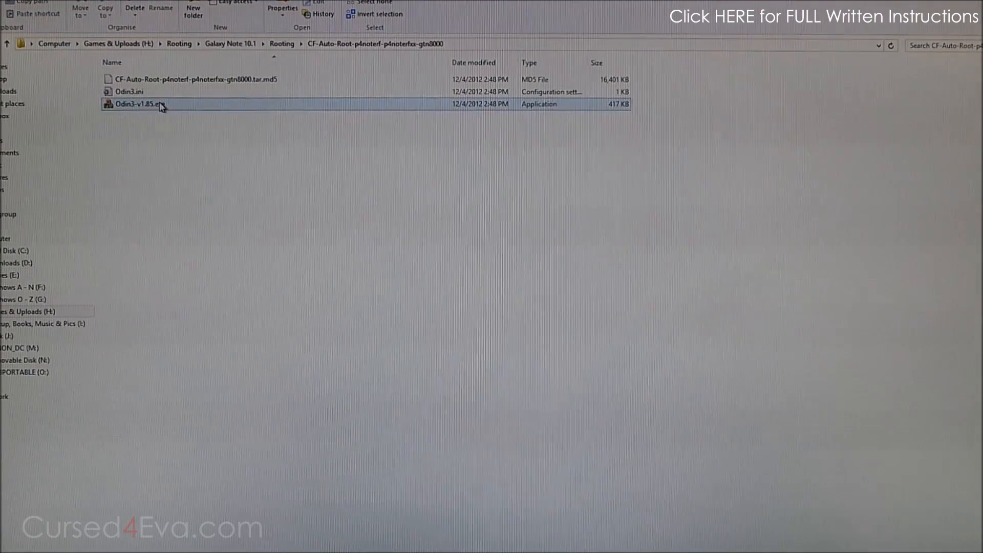
Step: Launch Odin3 v1.85, load the CF-Auto-Root tar.md5 as PDA and start flashing it
double_click(138, 103)
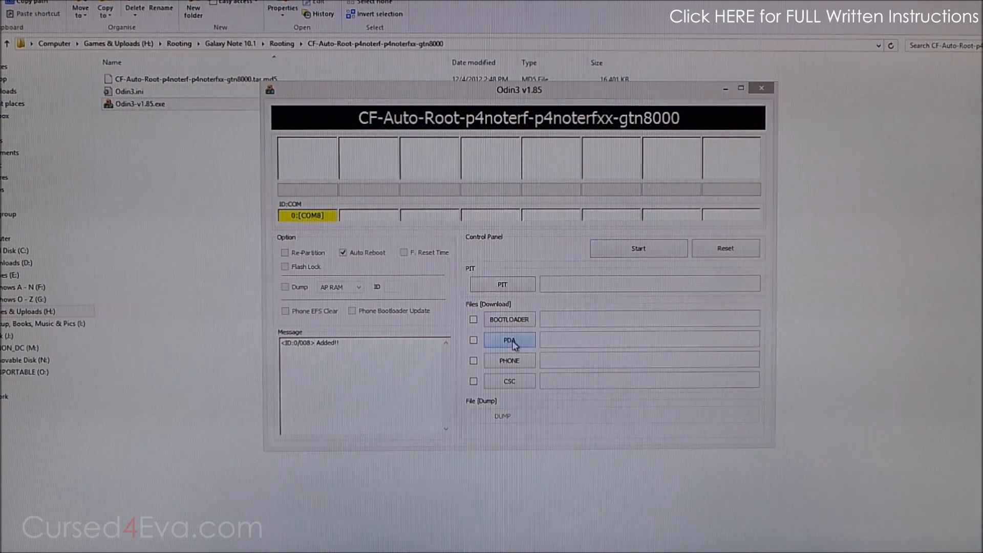
click(509, 338)
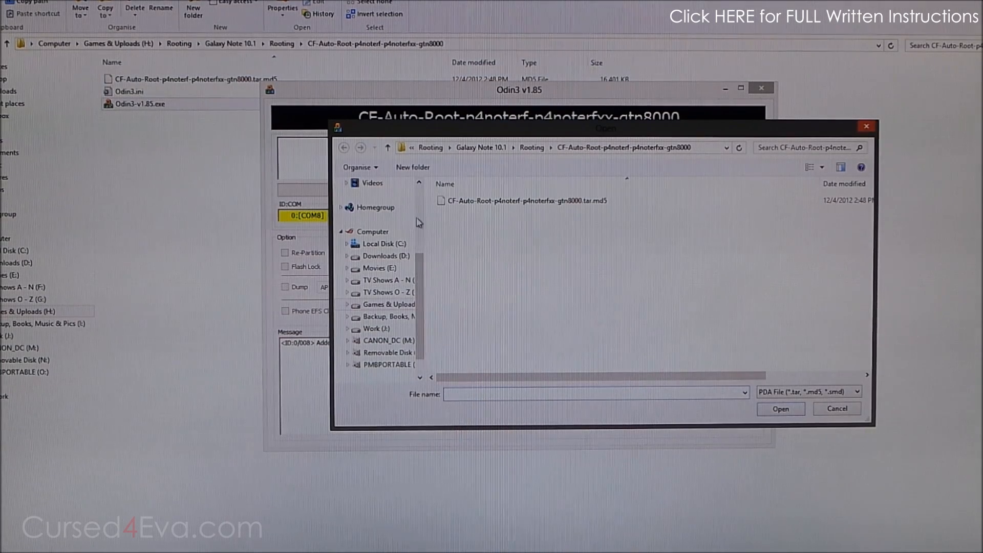
click(522, 200)
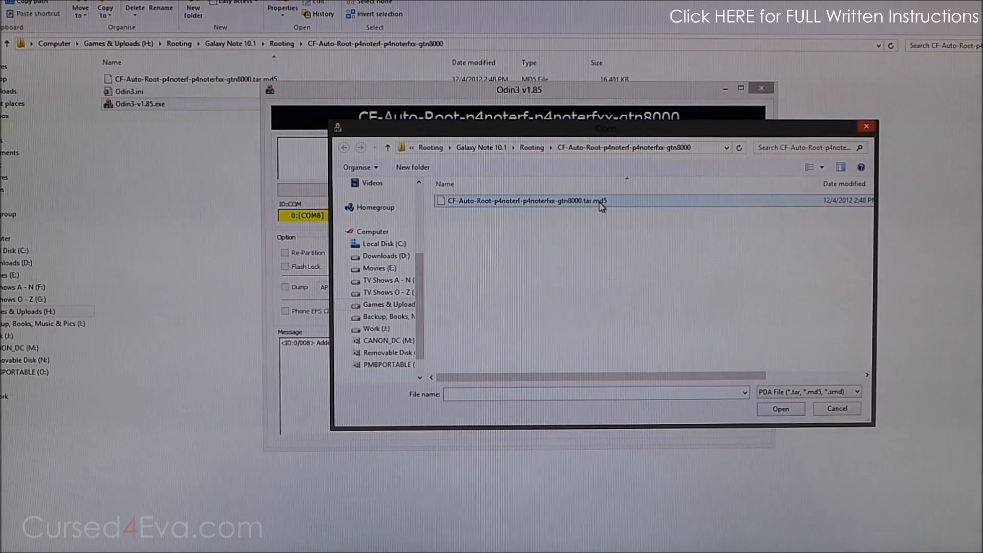
double_click(518, 201)
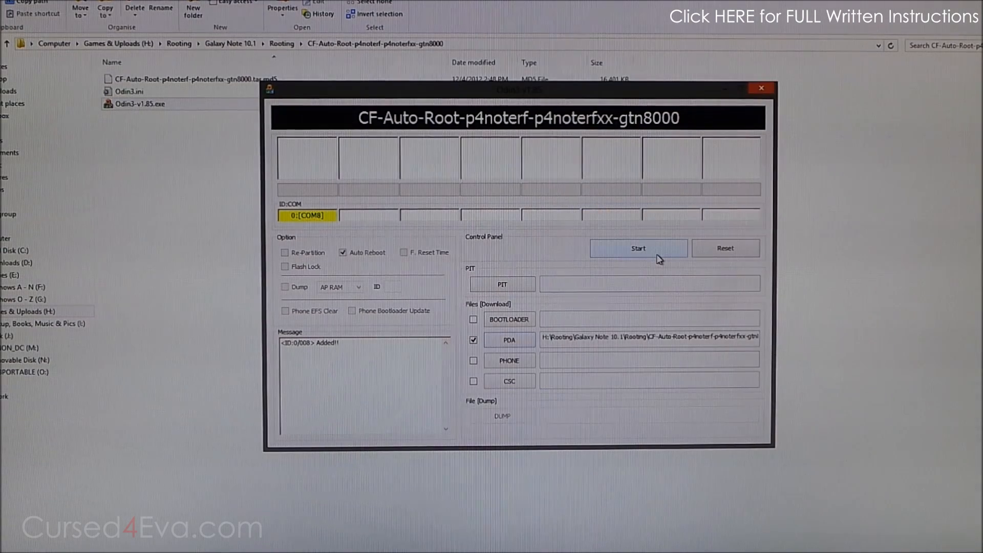
click(637, 248)
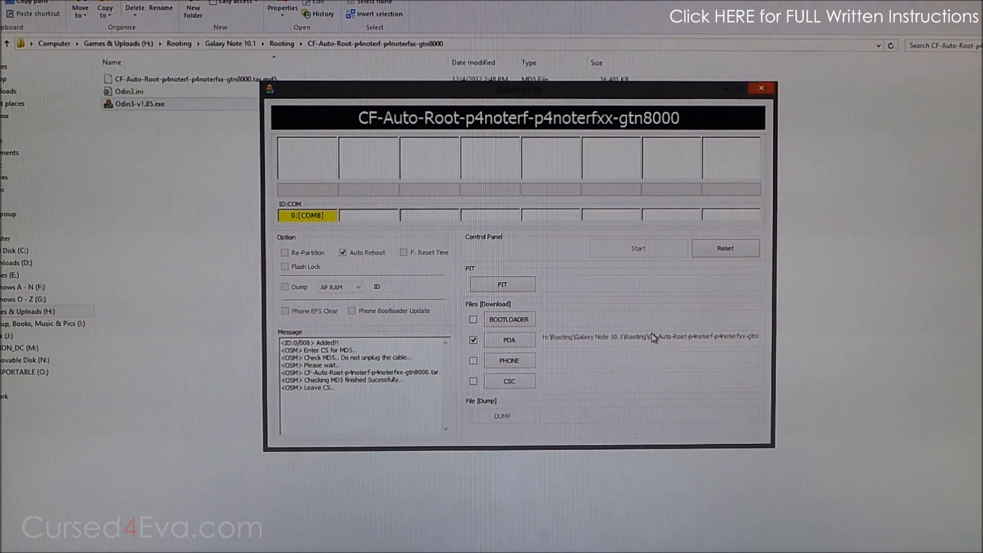
click(637, 248)
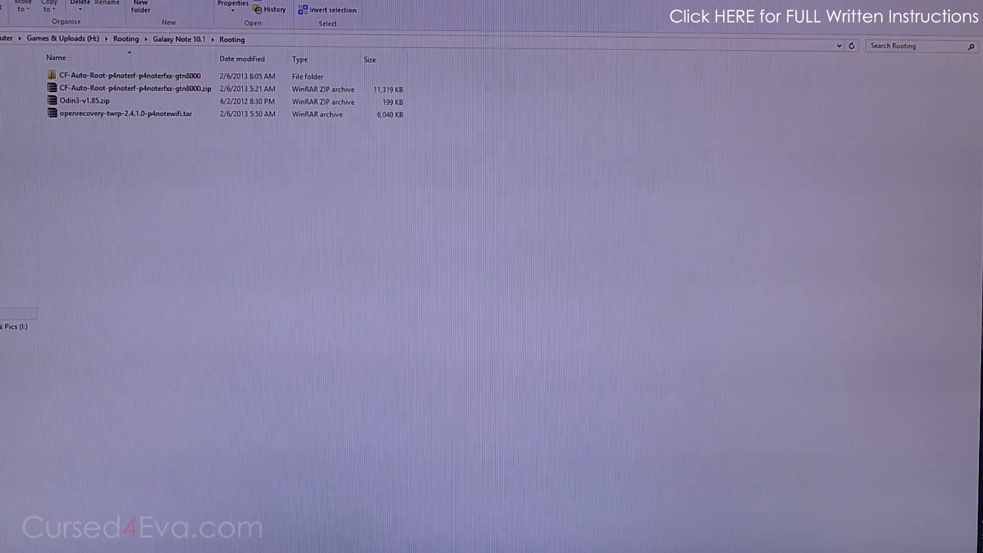
Step: Extract Odin3-v1.85.zip here so Odin3 v1.85.exe and Odin3.ini sit beside the TWRP tar
click(82, 101)
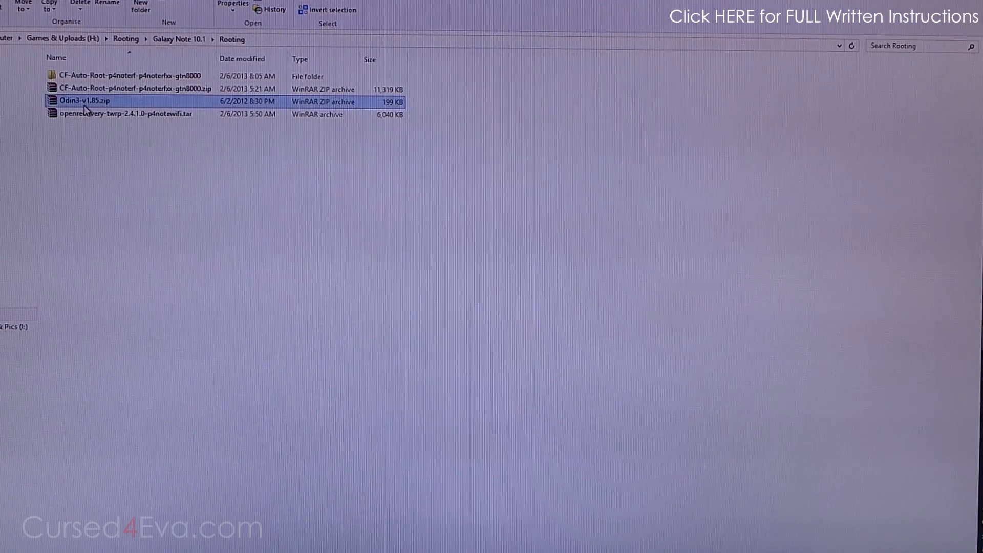
mouse_move(181, 70)
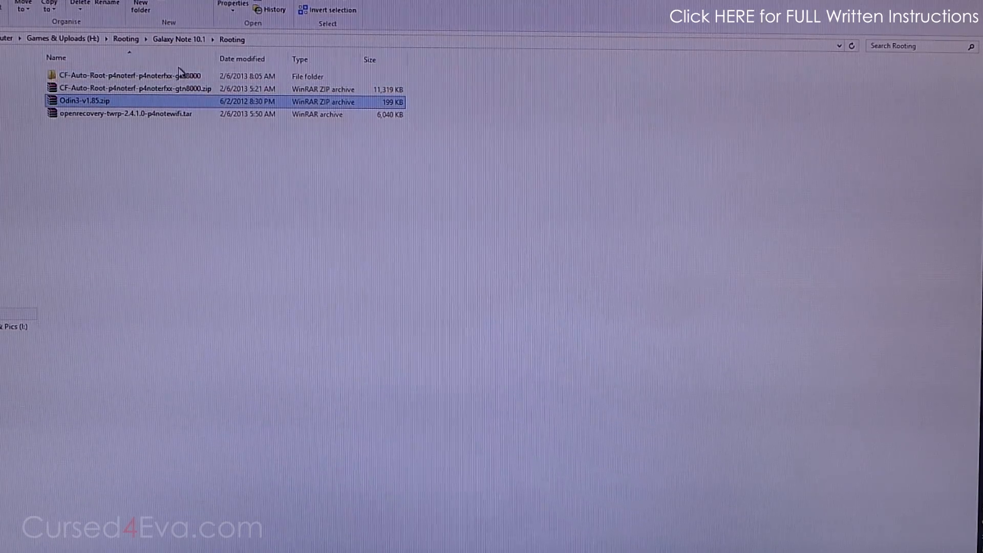
click(125, 88)
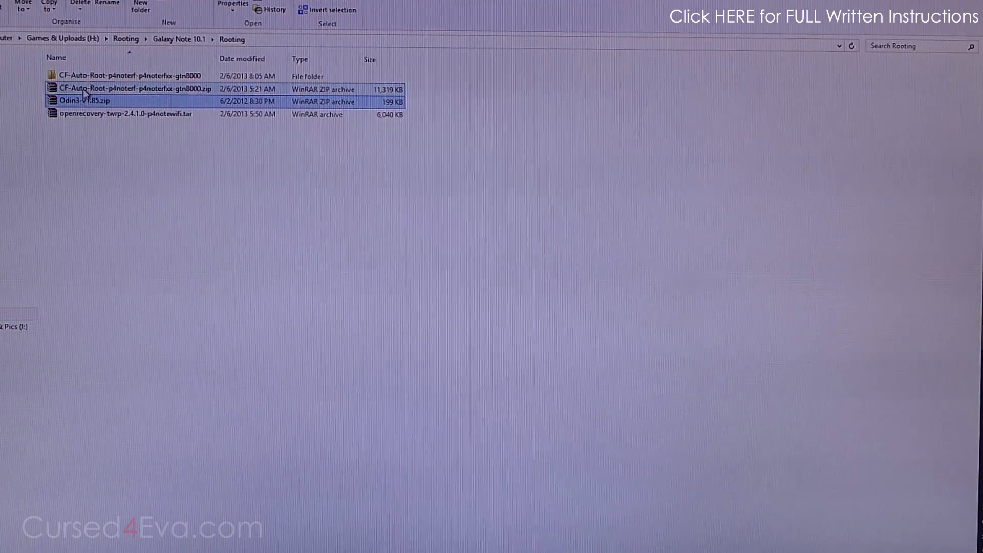
mouse_move(82, 102)
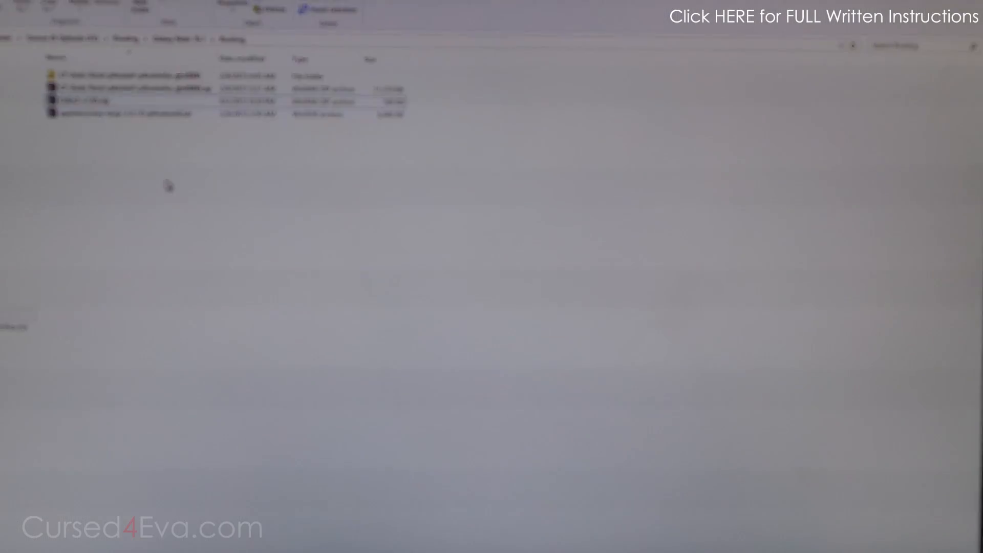
right_click(82, 102)
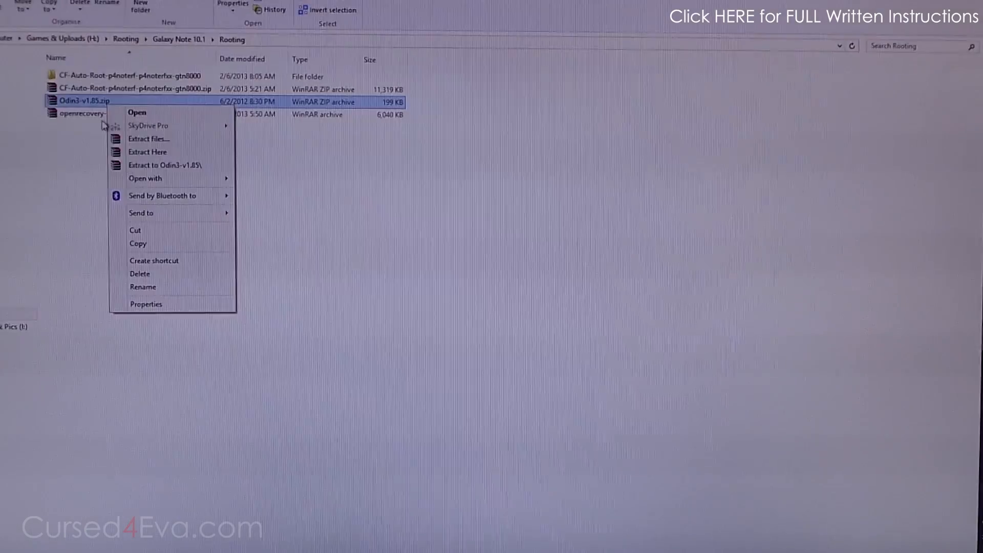
click(219, 252)
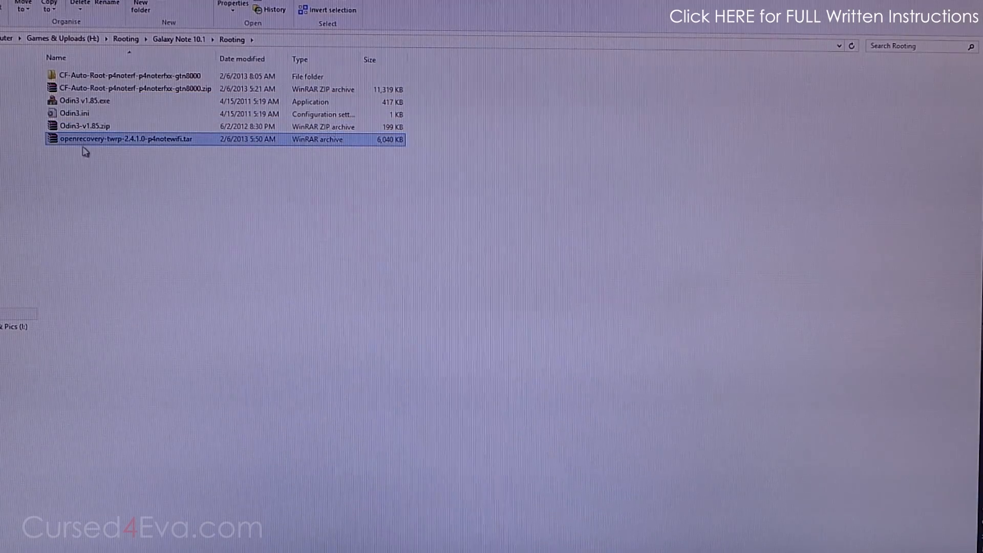
mouse_move(120, 148)
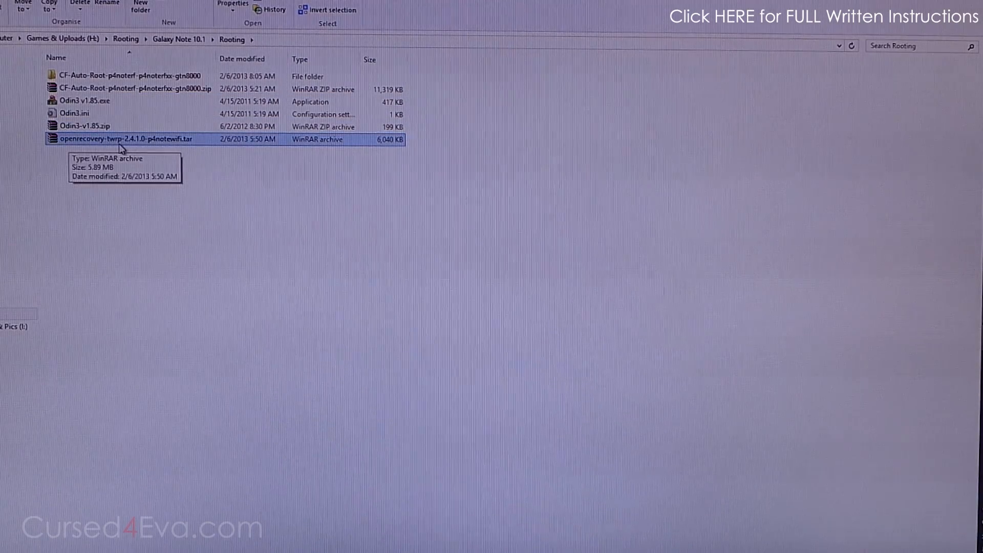
mouse_move(190, 151)
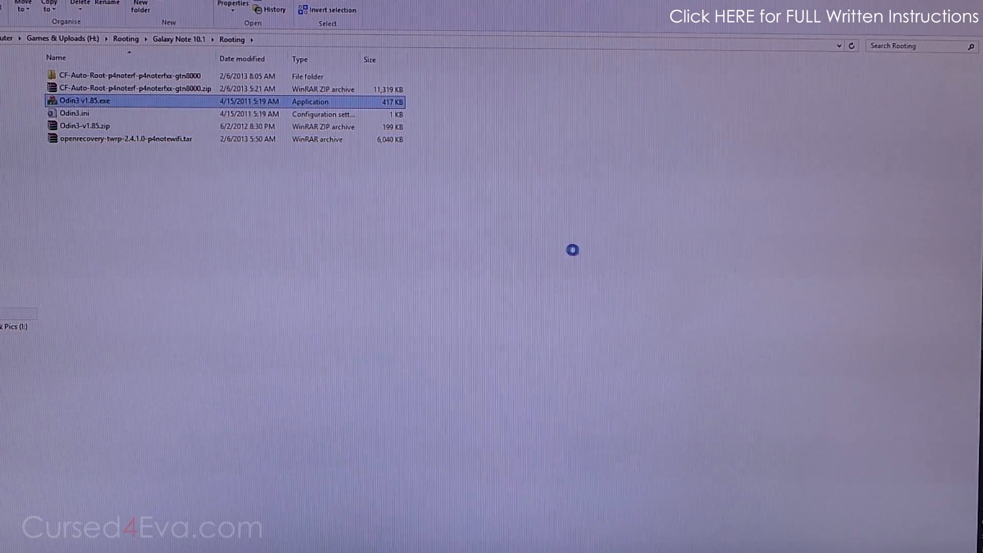
Step: Launch the new Odin3, load openrecovery-twrp-2.4.1.0-p4notewifi.tar from Rooting as PDA and start flashing
double_click(88, 102)
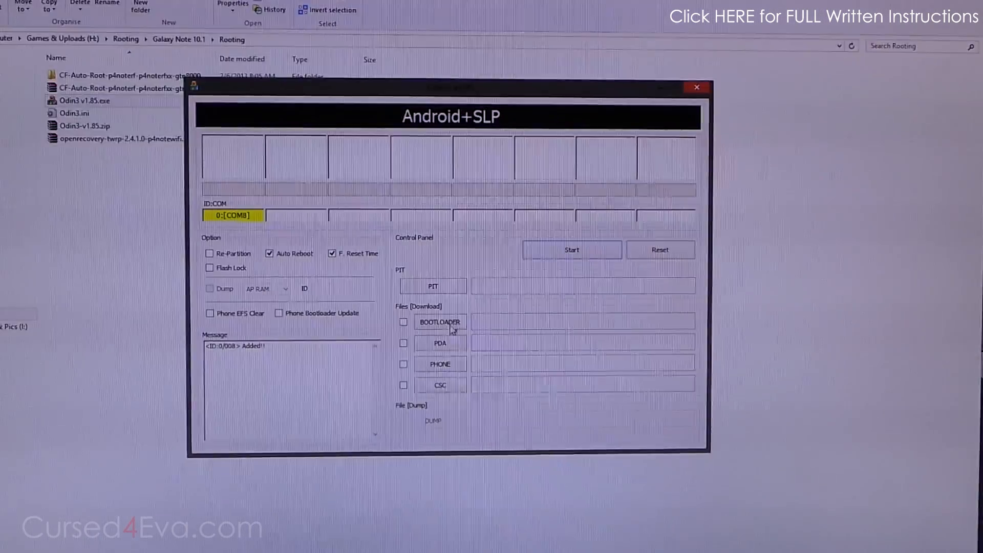
click(439, 343)
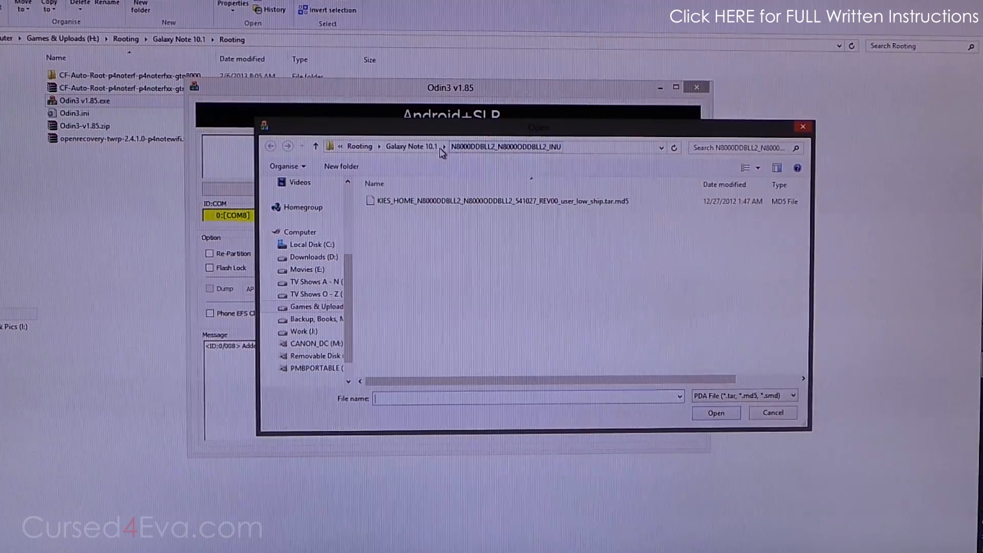
click(315, 146)
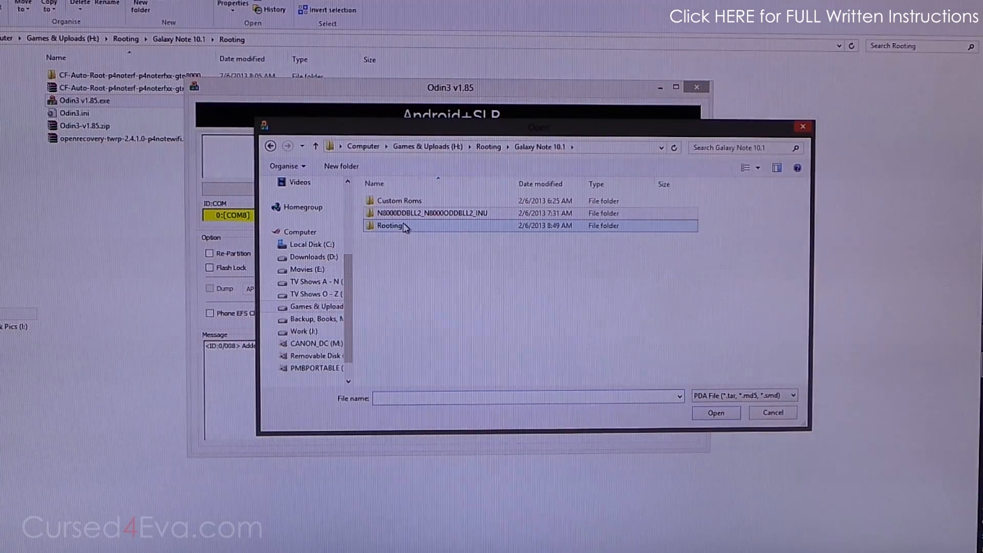
double_click(389, 225)
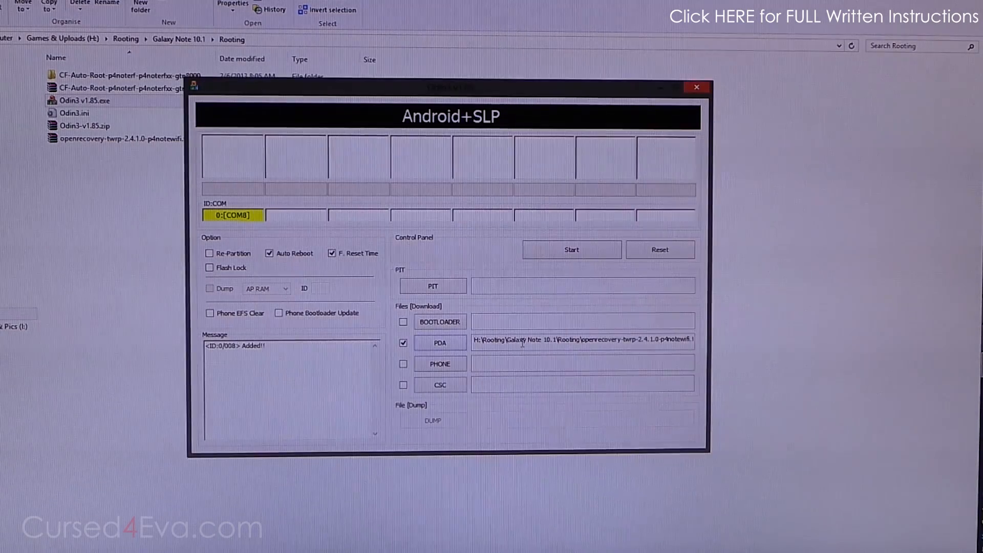
click(570, 250)
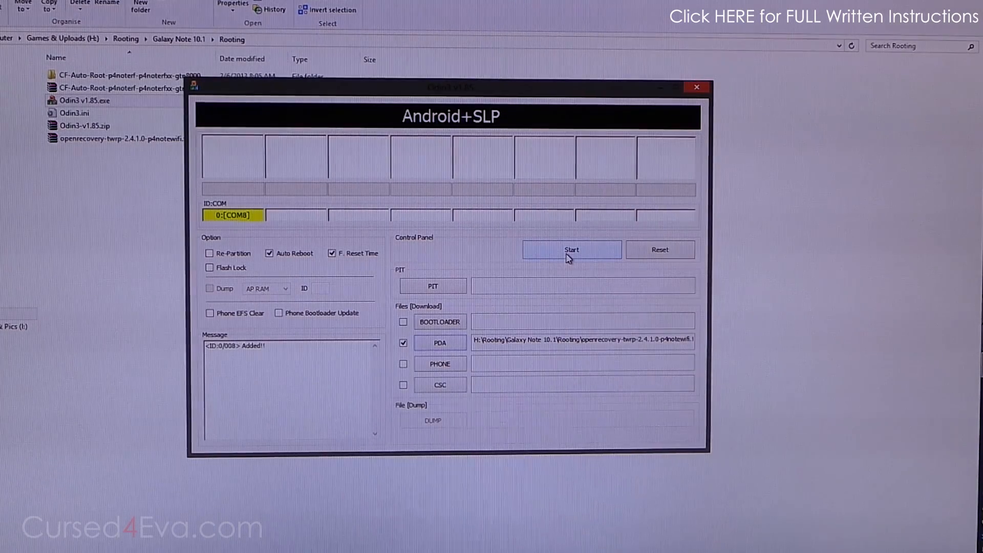
mouse_move(232, 280)
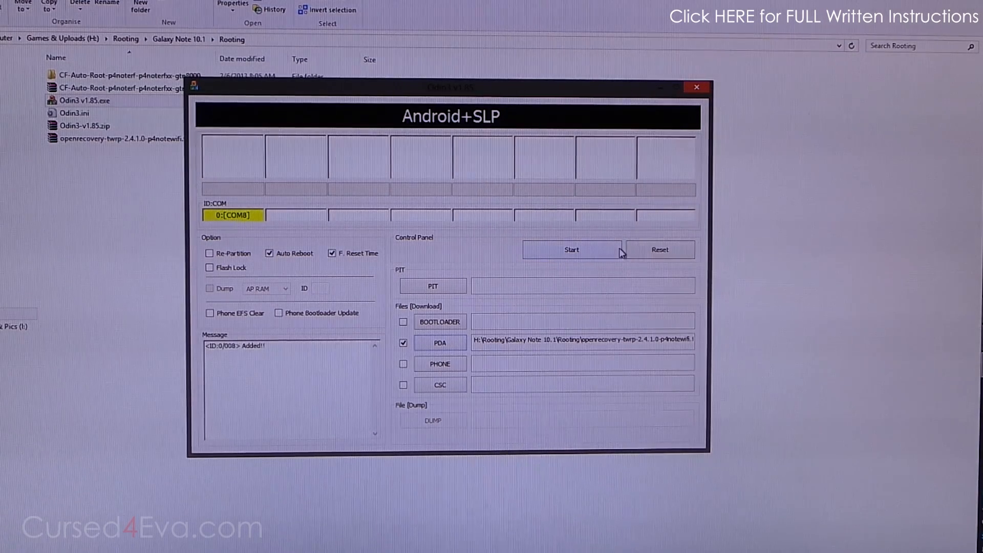
click(570, 250)
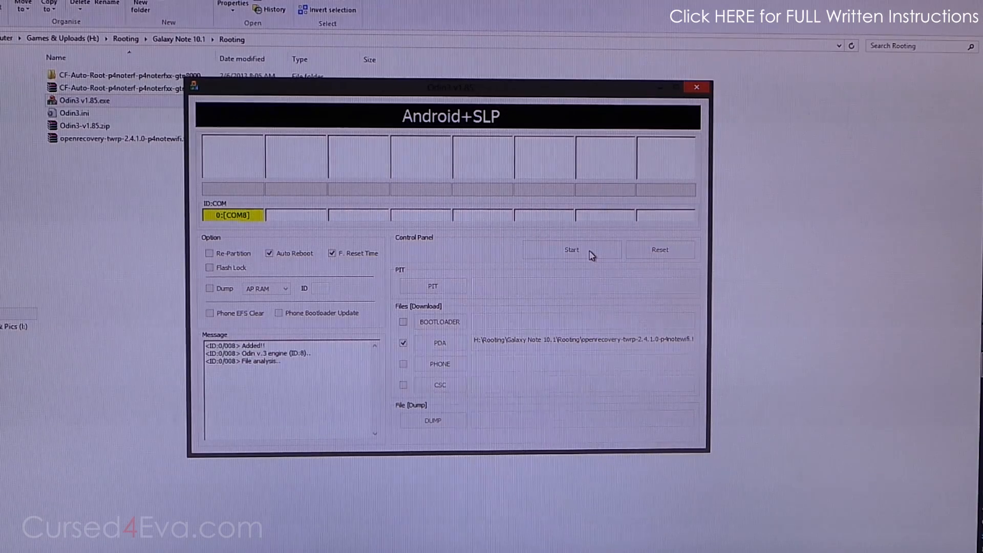
click(571, 250)
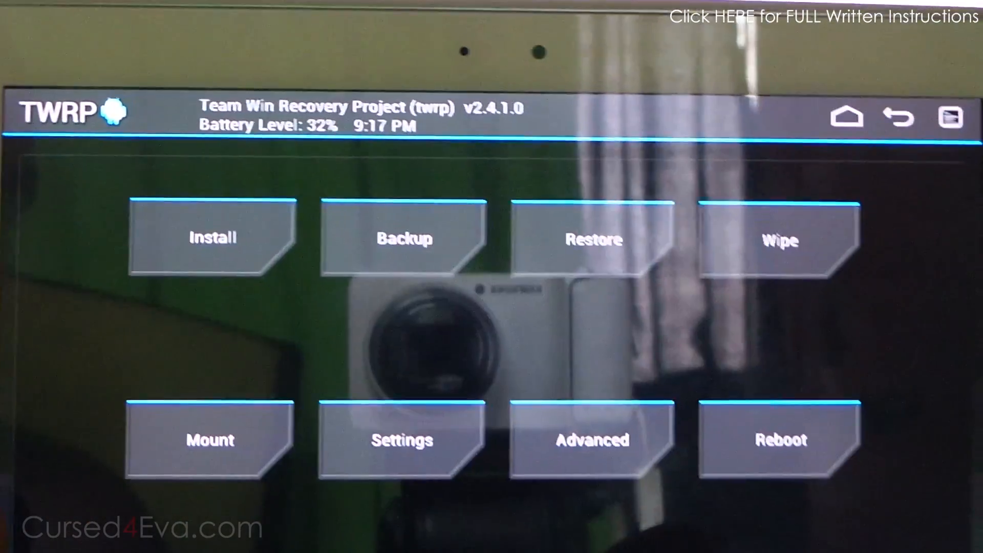
Step: Bring up TWRP 2.4.1.0's Reboot menu with System, Power Off, Recovery and Bootloader
click(779, 439)
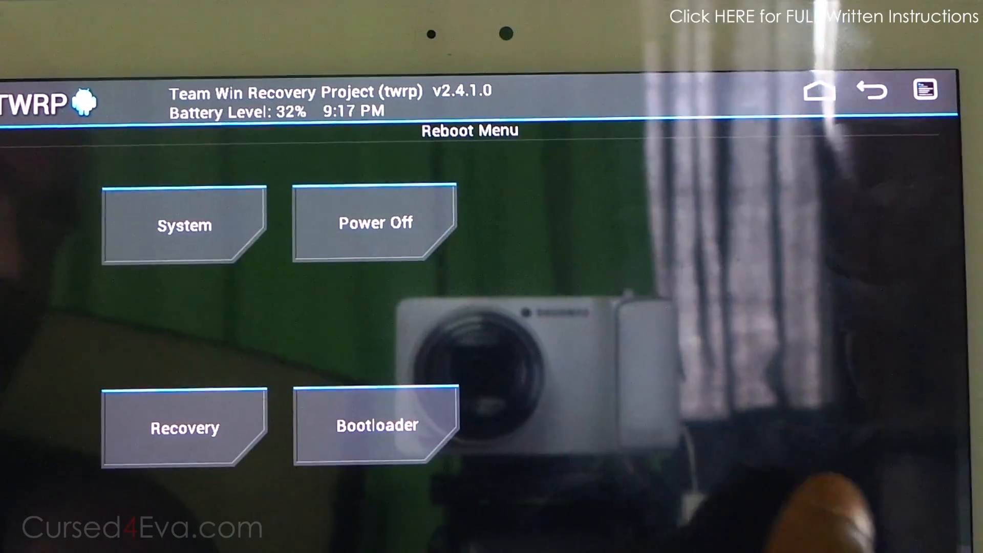